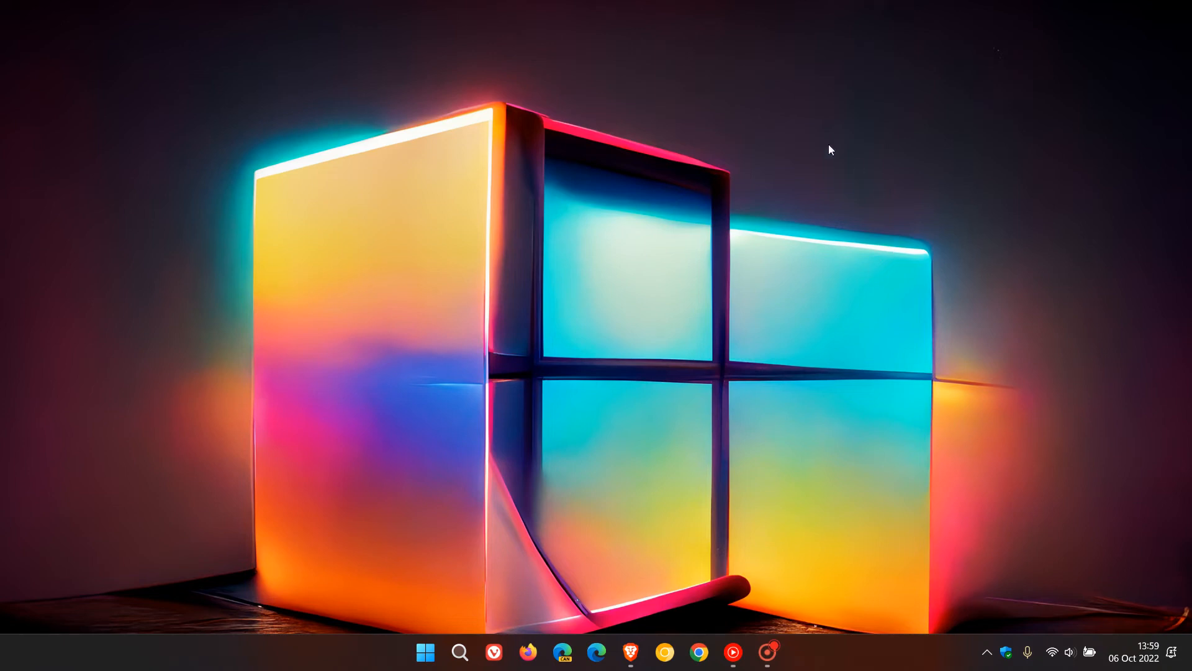
mouse_move(839, 312)
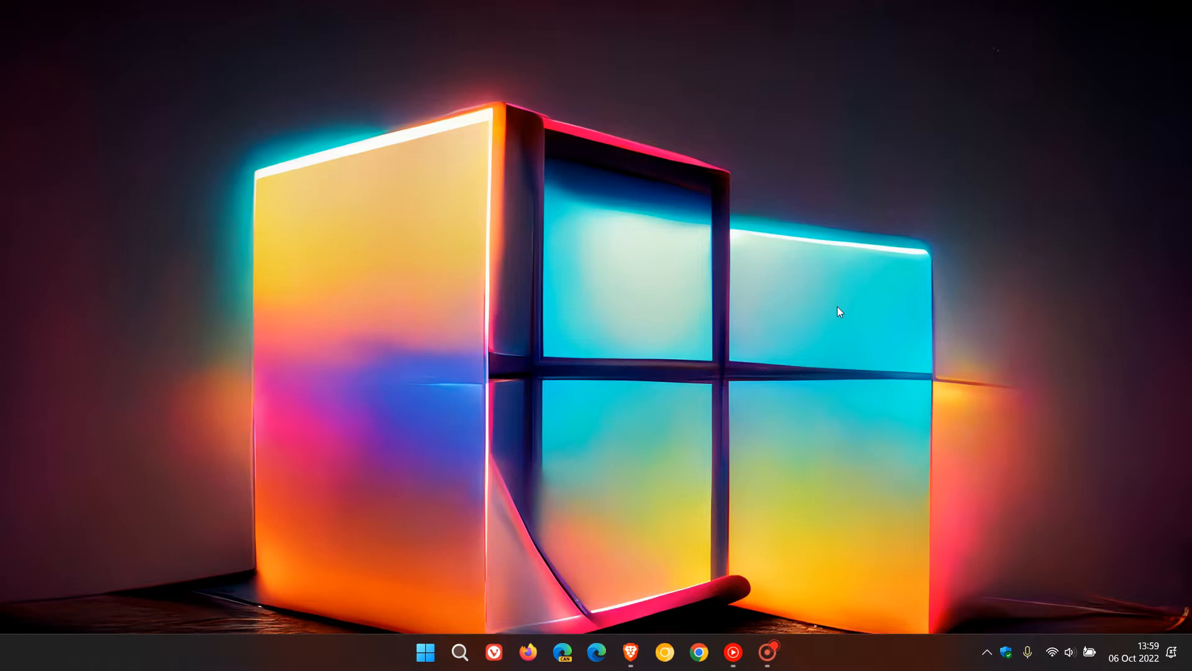
mouse_move(692, 134)
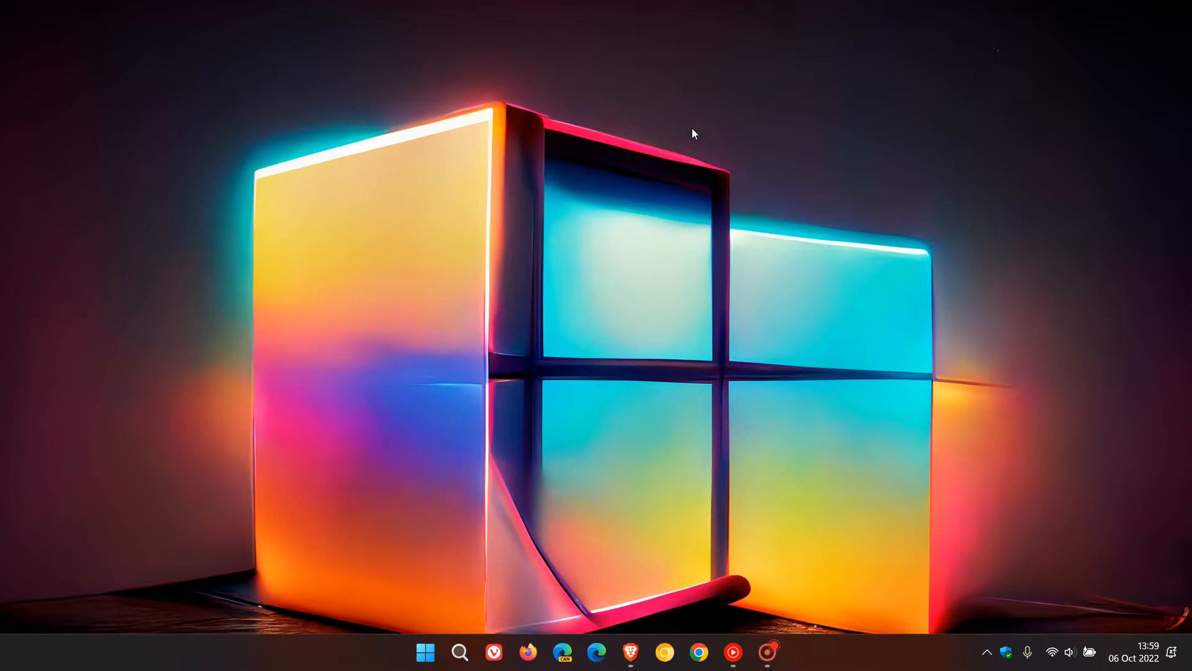
mouse_move(906, 321)
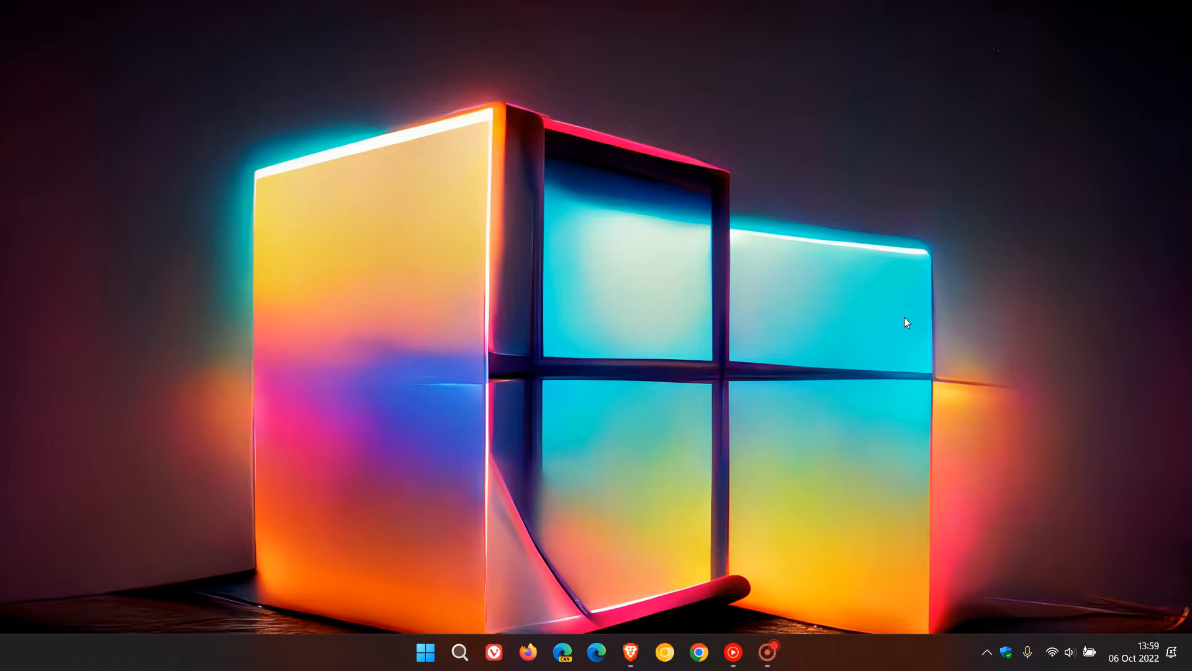
mouse_move(850, 298)
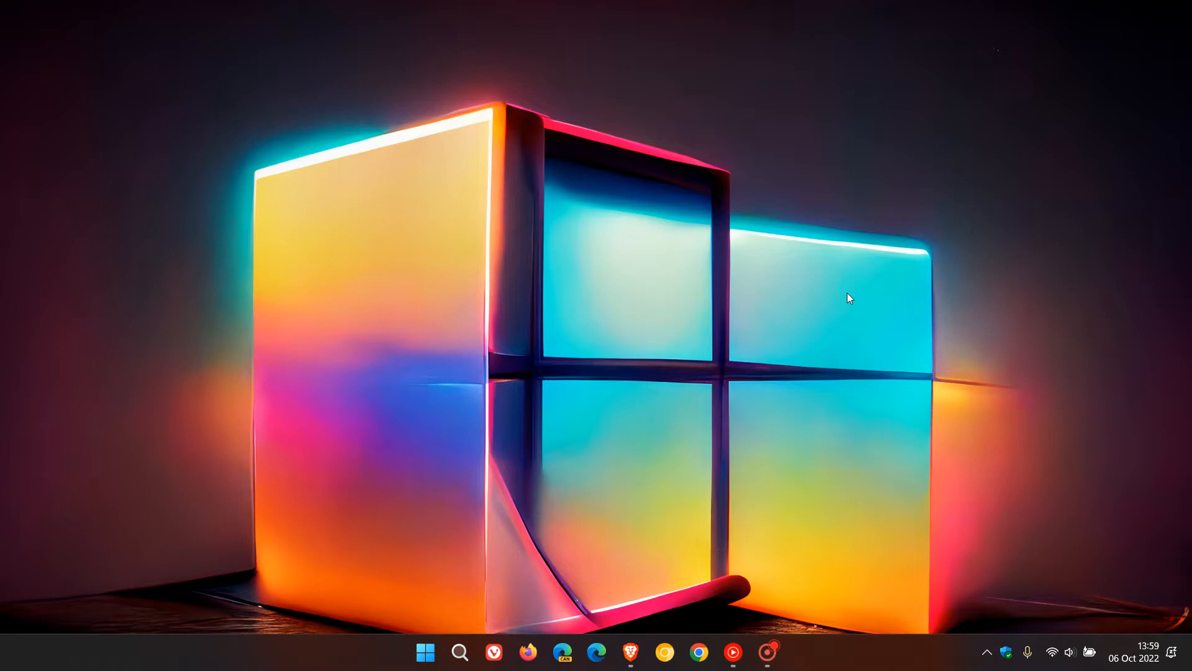
Step: Launch Remote Desktop Connection from the Start menu, then close it
click(460, 651)
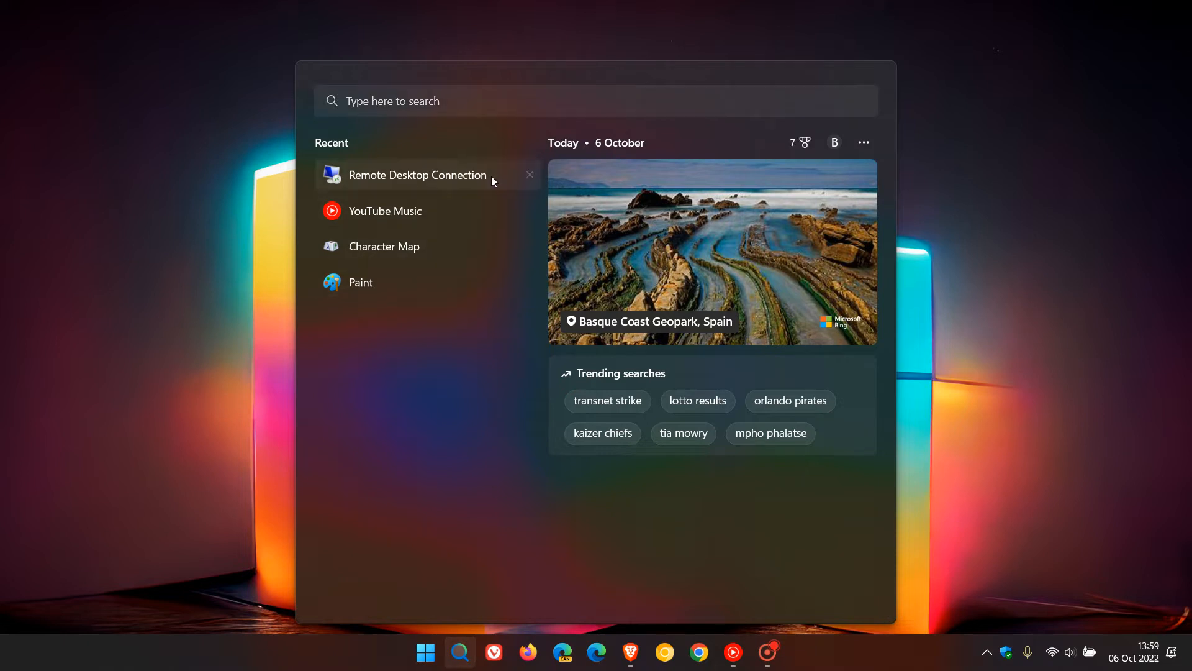
click(417, 176)
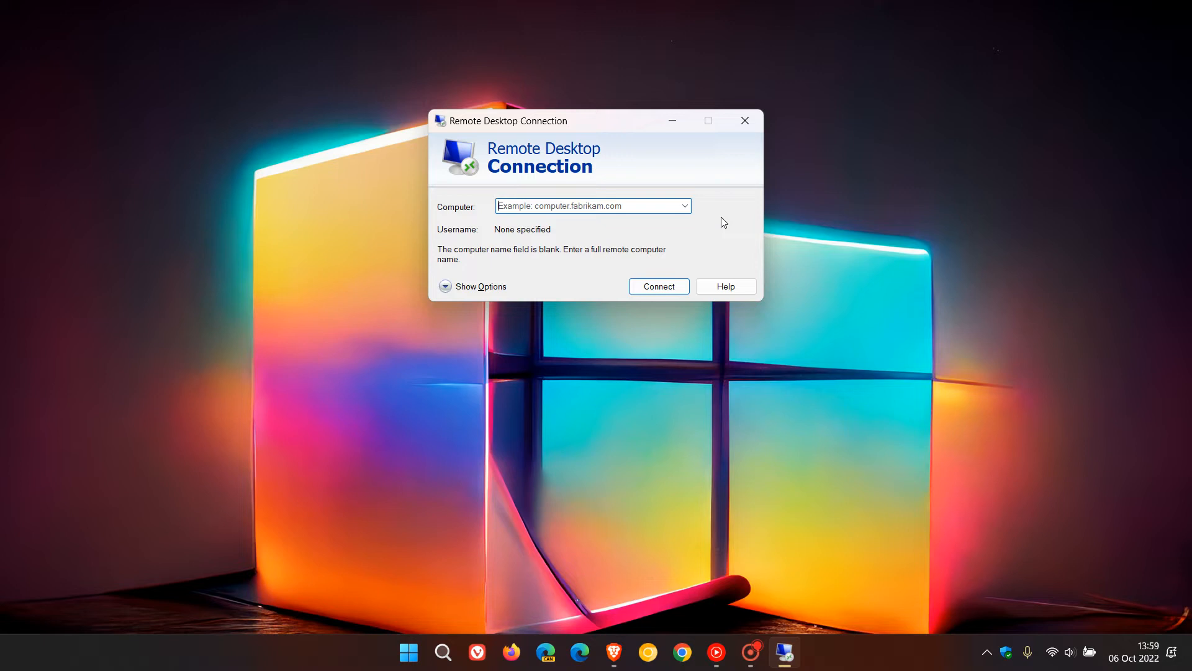
mouse_move(932, 410)
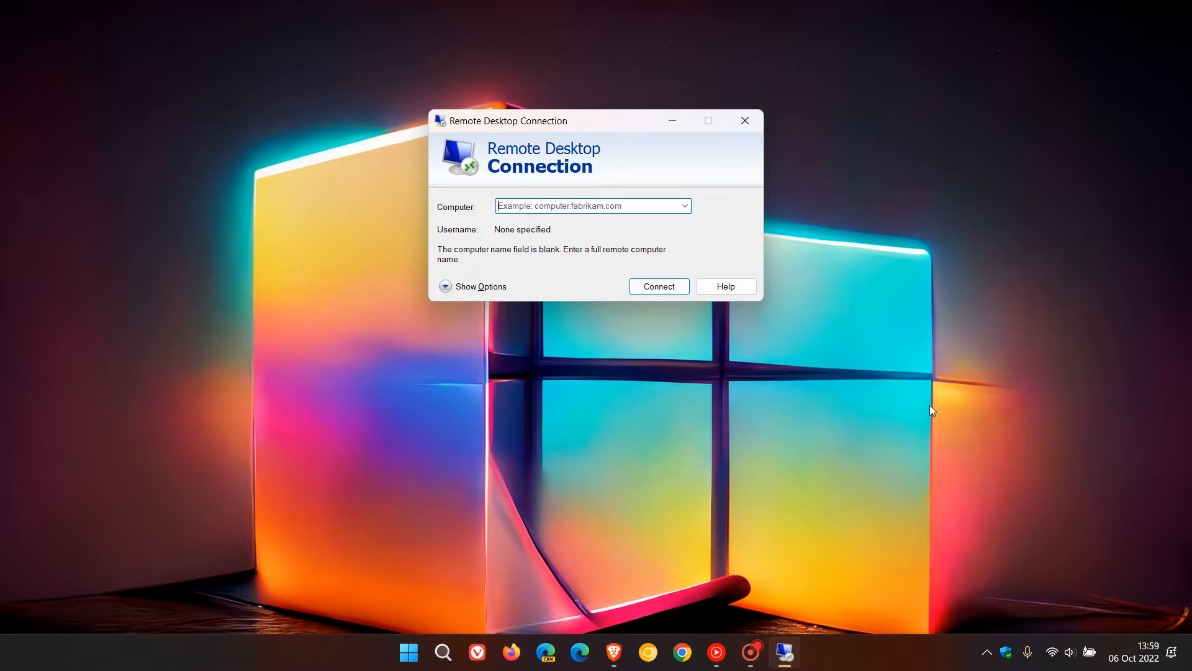
mouse_move(773, 126)
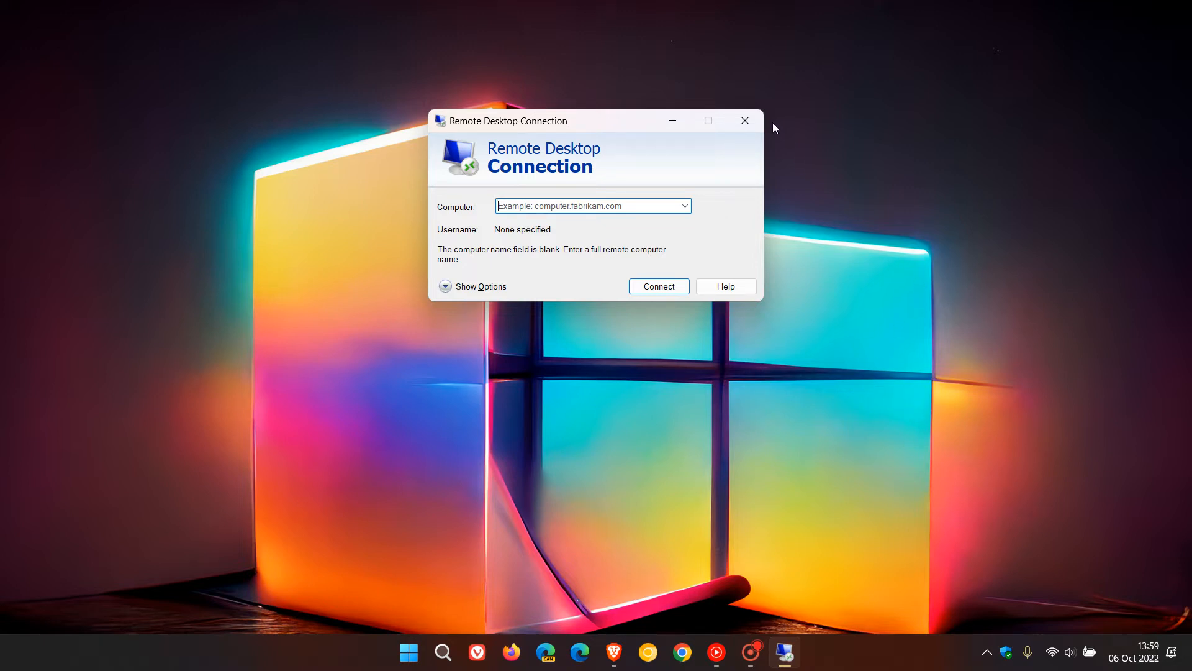
click(744, 121)
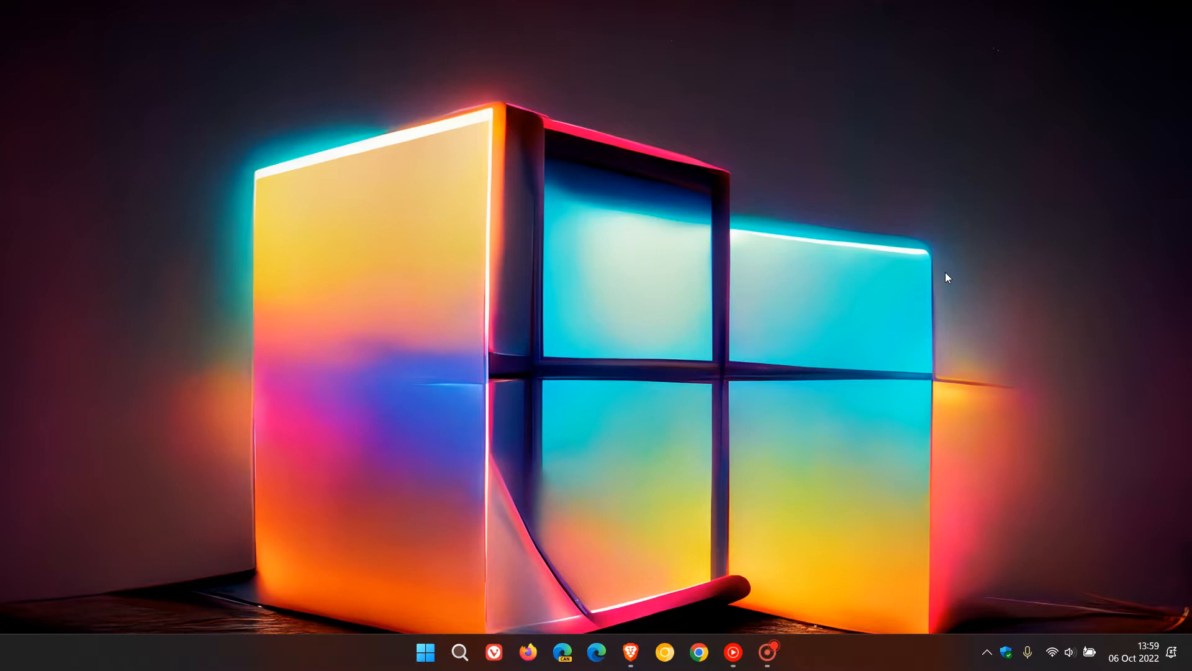
mouse_move(882, 280)
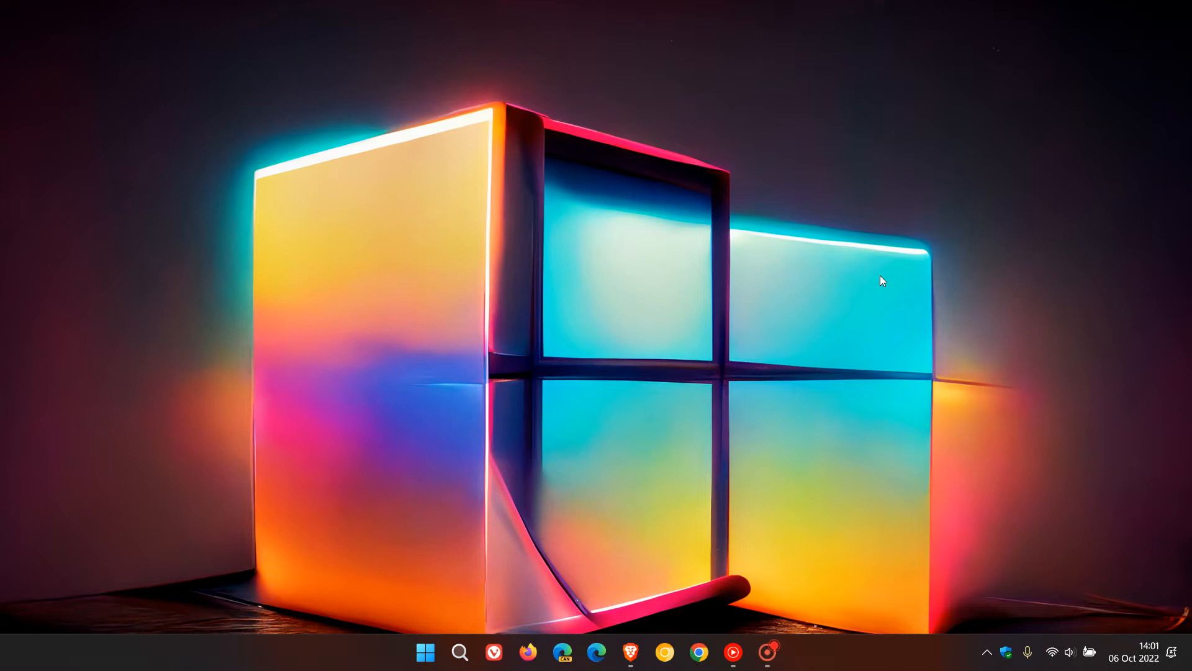
Step: Launch regedit through the Run dialog from the Start button's quick menu
right_click(424, 652)
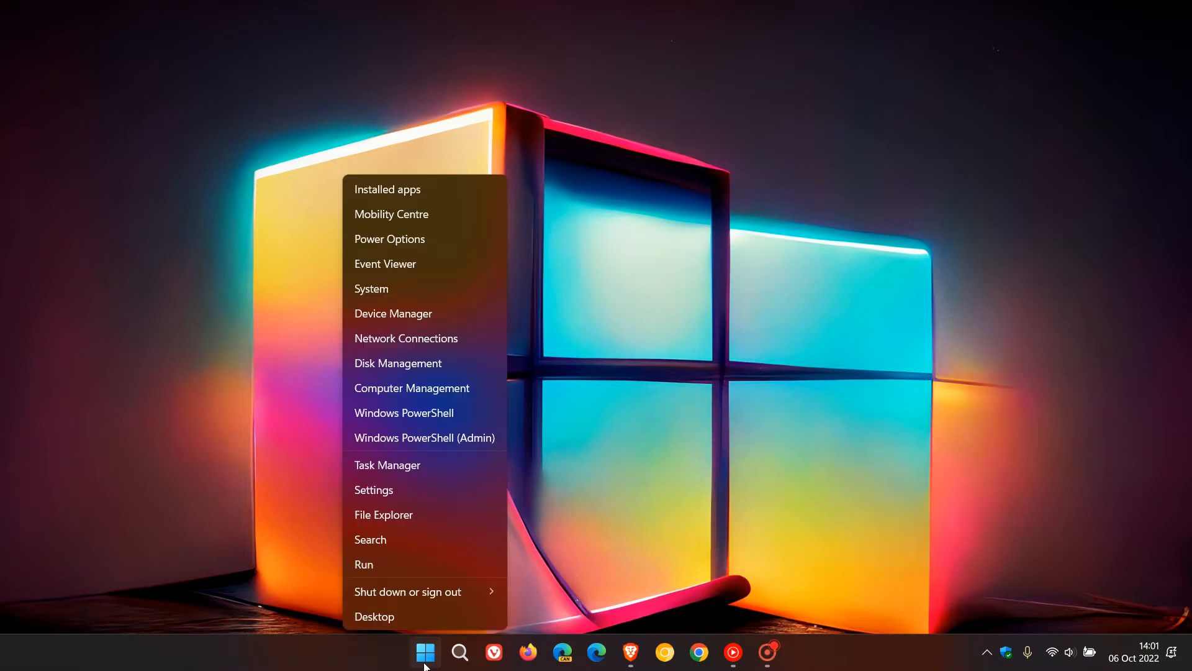
click(363, 564)
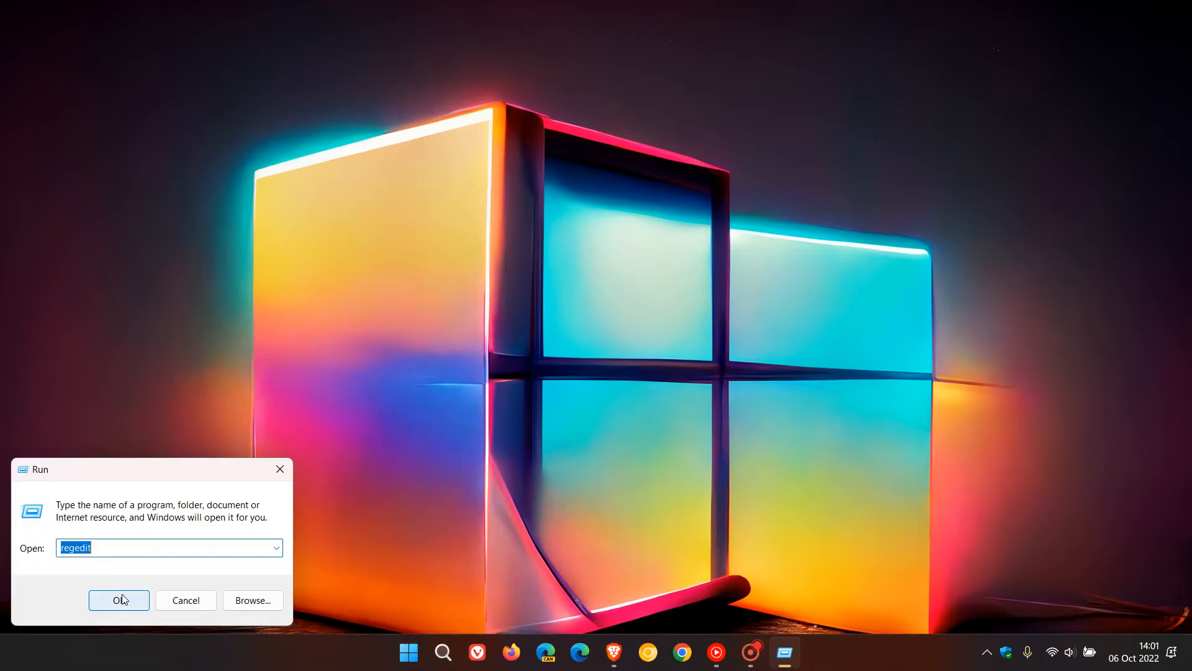
click(119, 599)
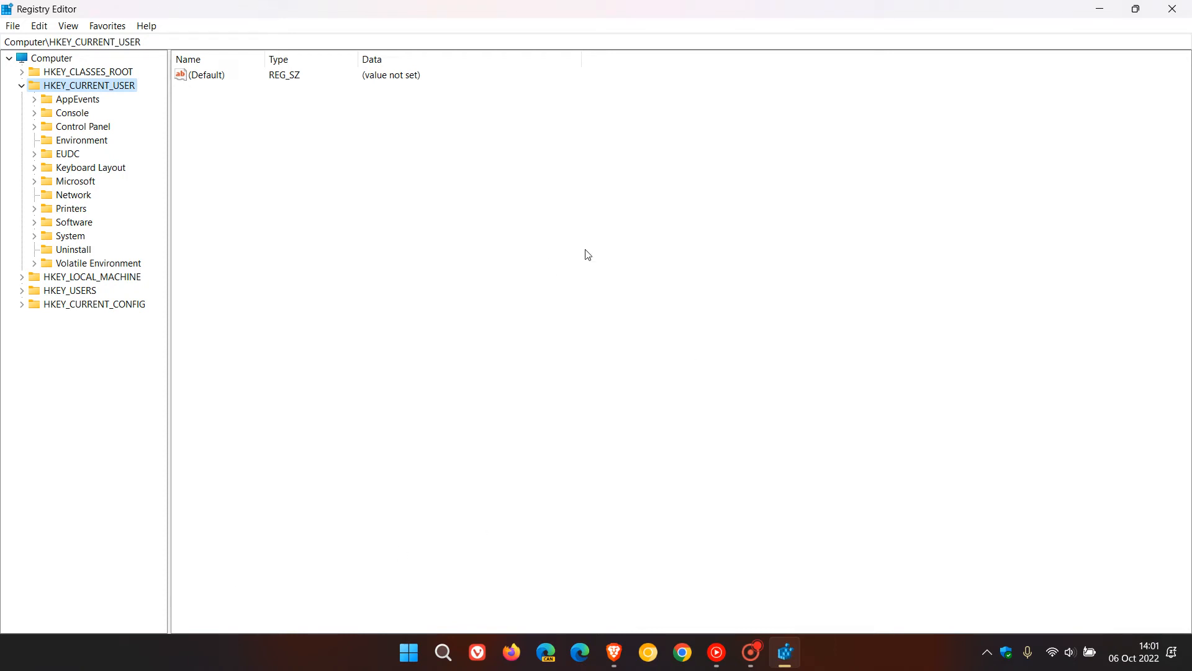
mouse_move(395, 163)
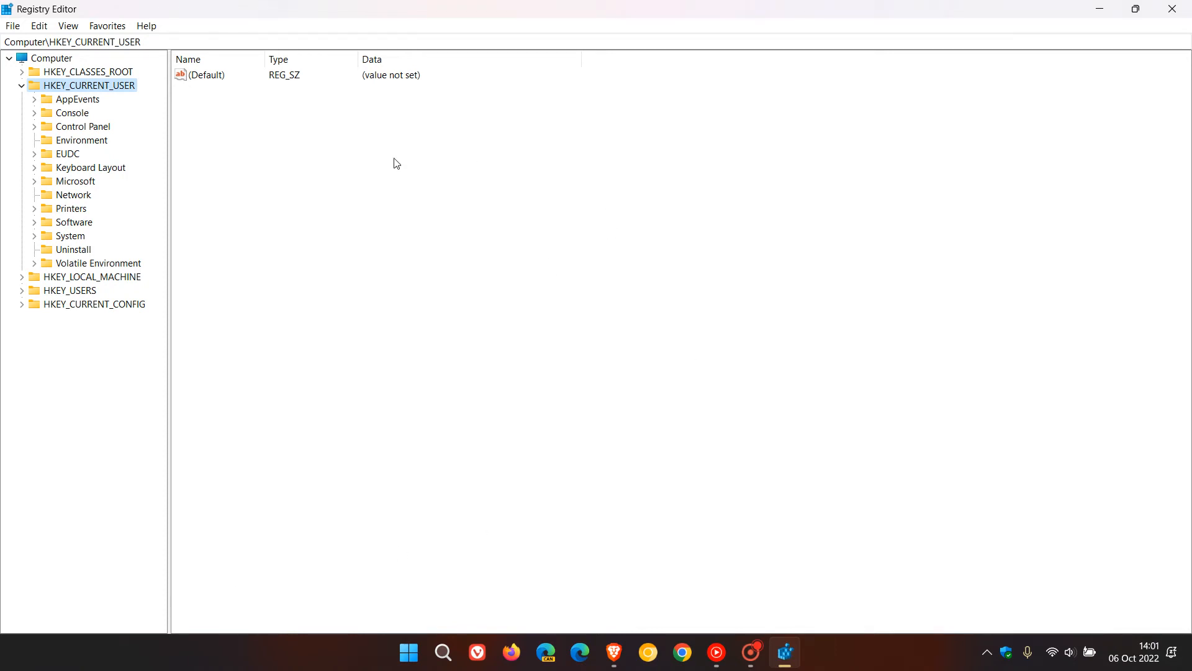
mouse_move(427, 220)
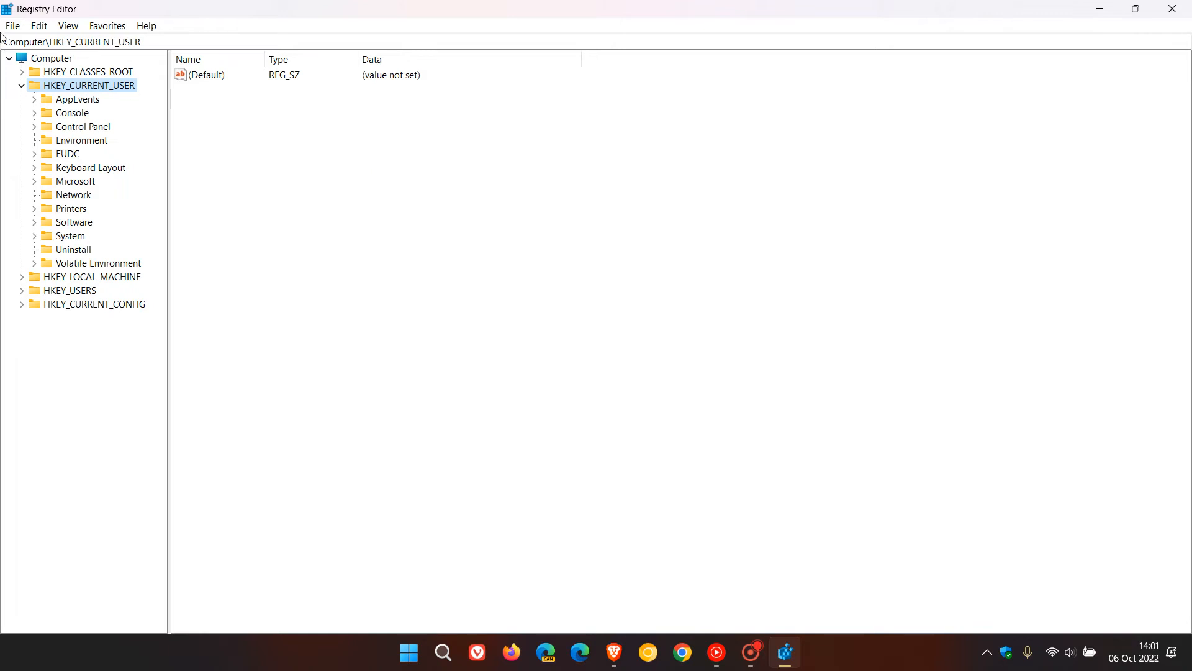
click(12, 25)
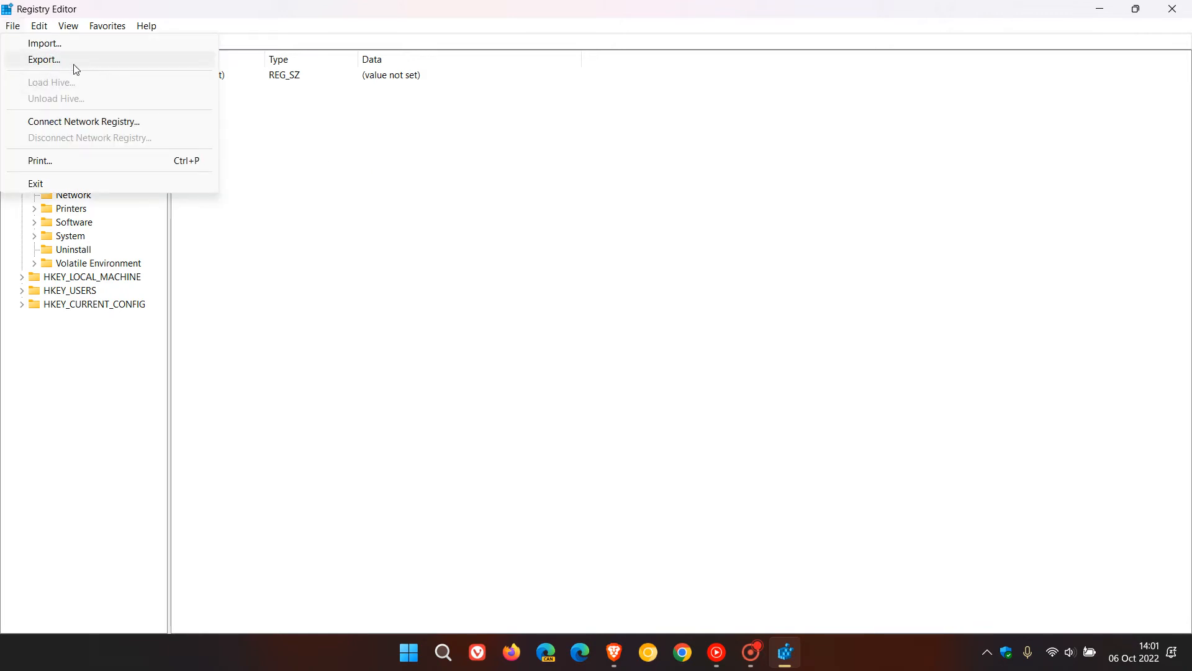
mouse_move(124, 68)
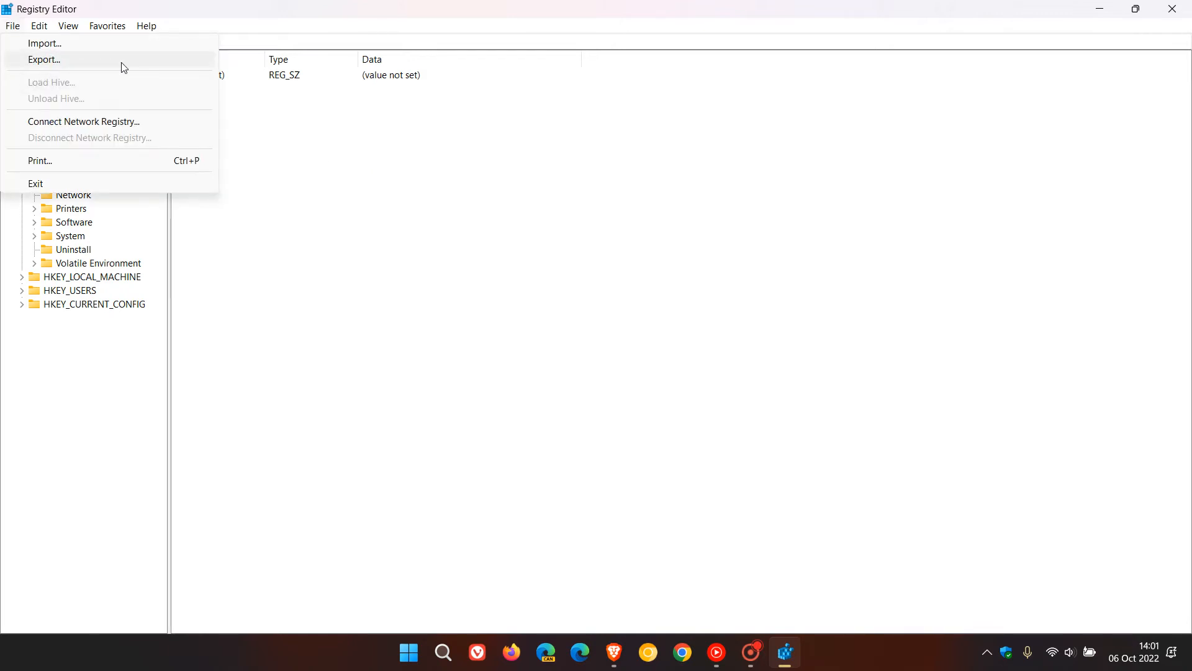
mouse_move(44, 43)
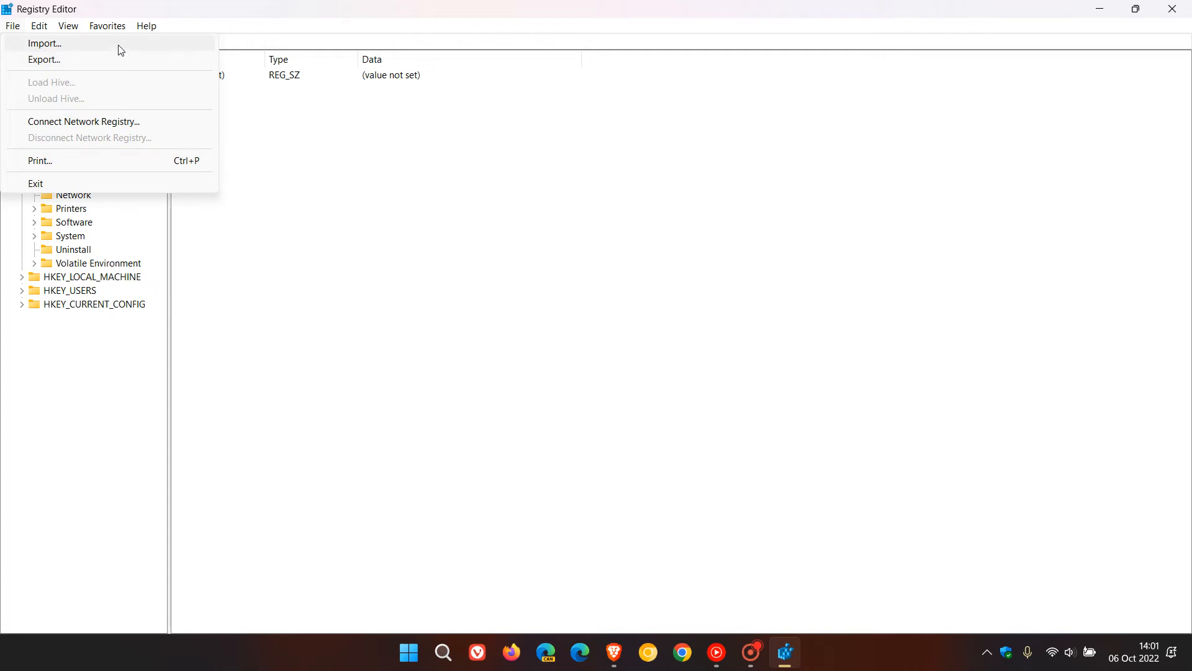
mouse_move(689, 235)
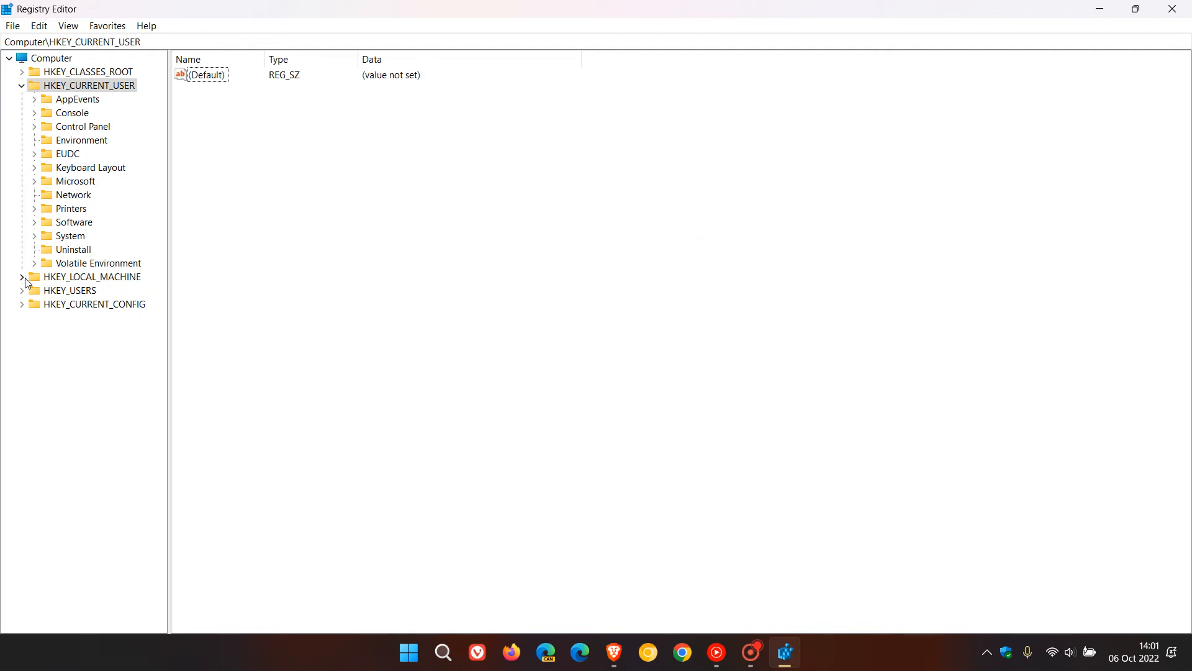
Step: Navigate HKLM\SOFTWARE\Policies\Microsoft\Windows NT\Terminal Services and select the Client key
click(23, 276)
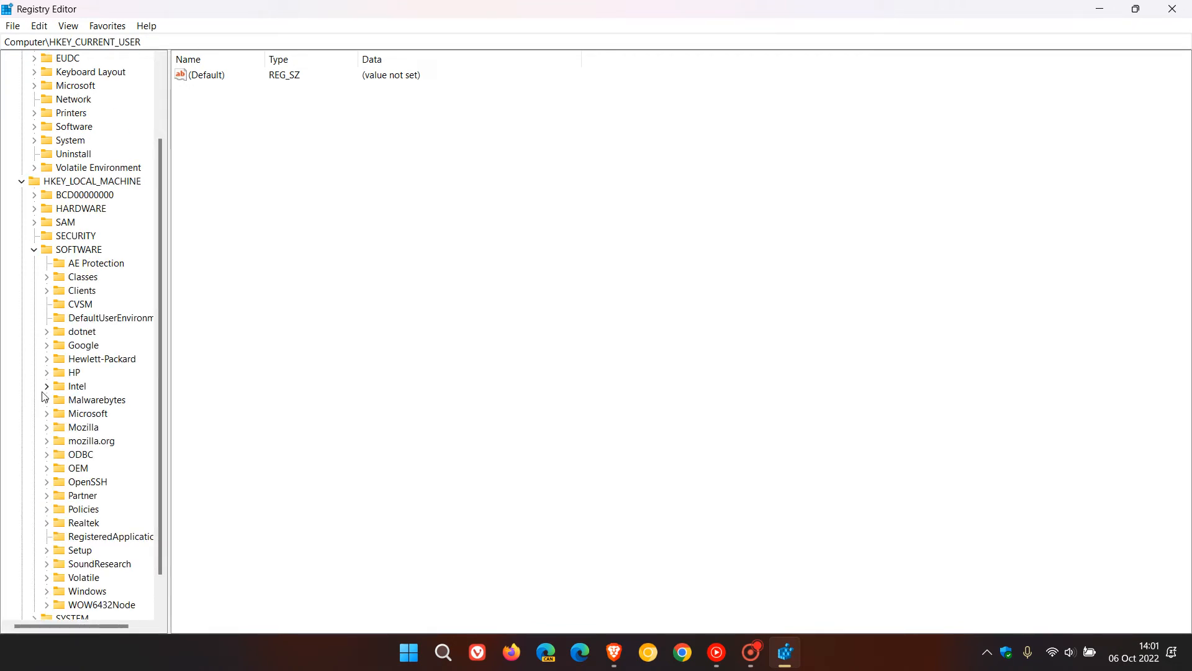
click(47, 509)
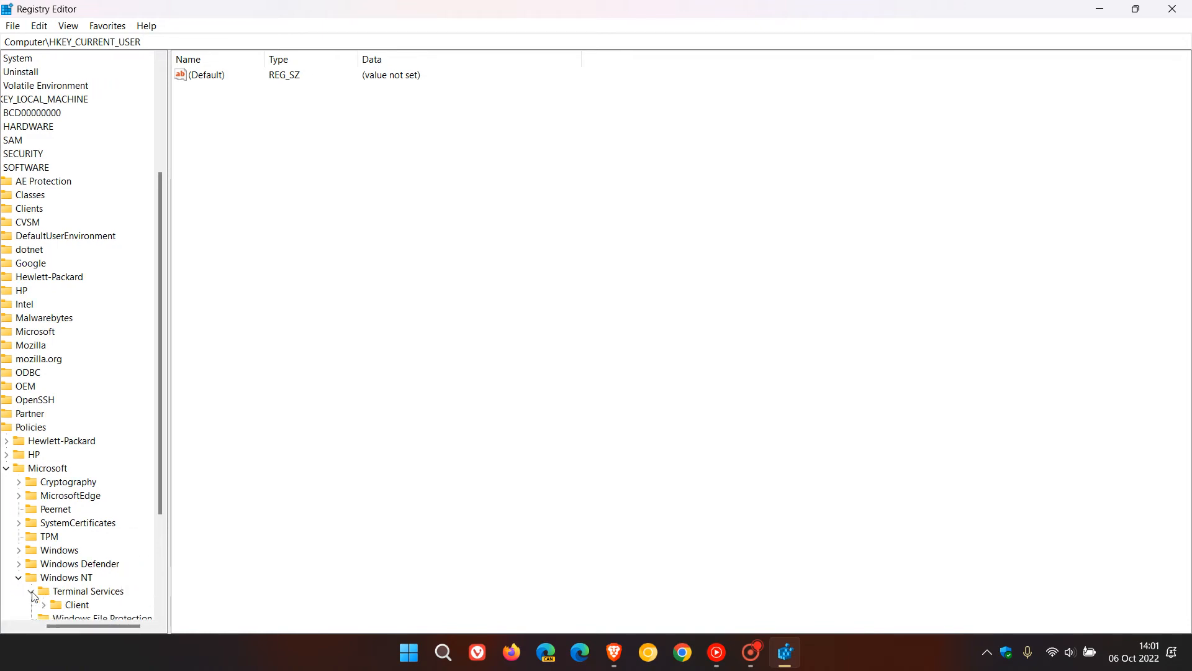
click(76, 604)
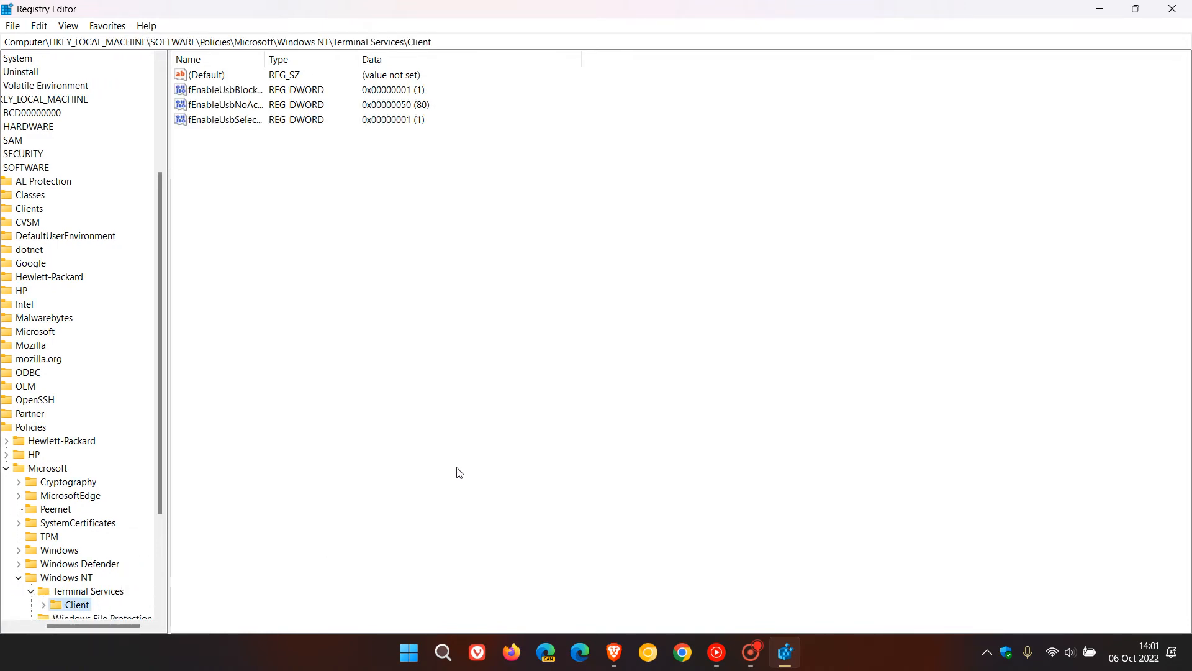
mouse_move(542, 258)
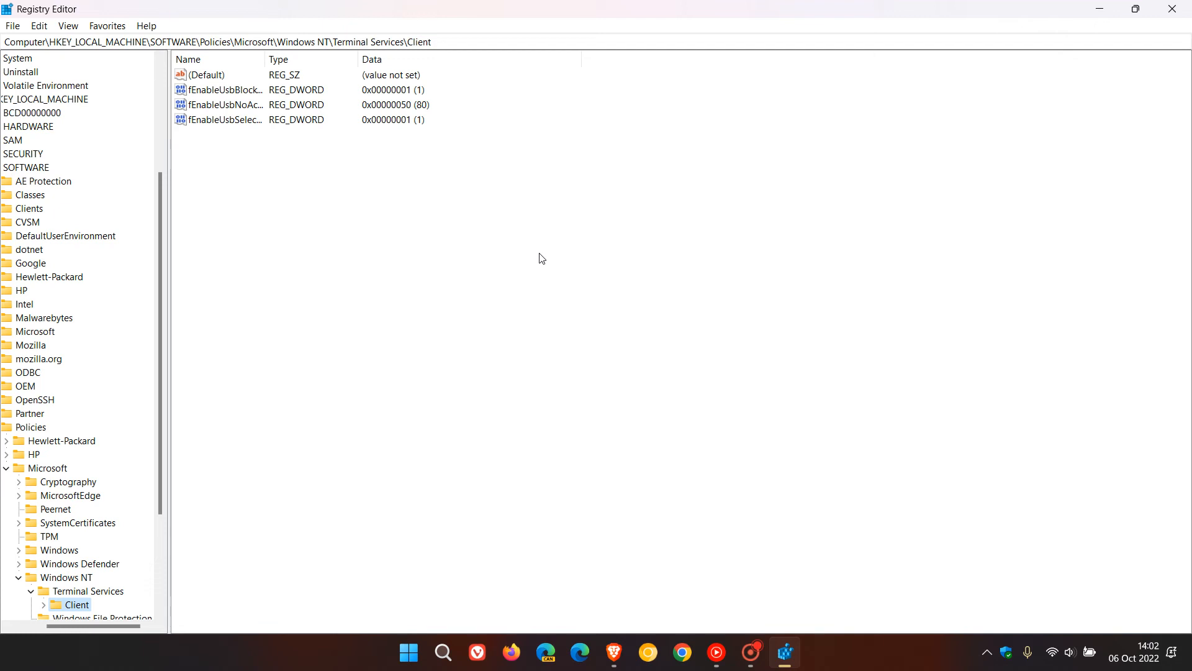
Step: Create a new DWORD (32-bit) value in Client and begin naming it fClientDisableUDP
click(202, 74)
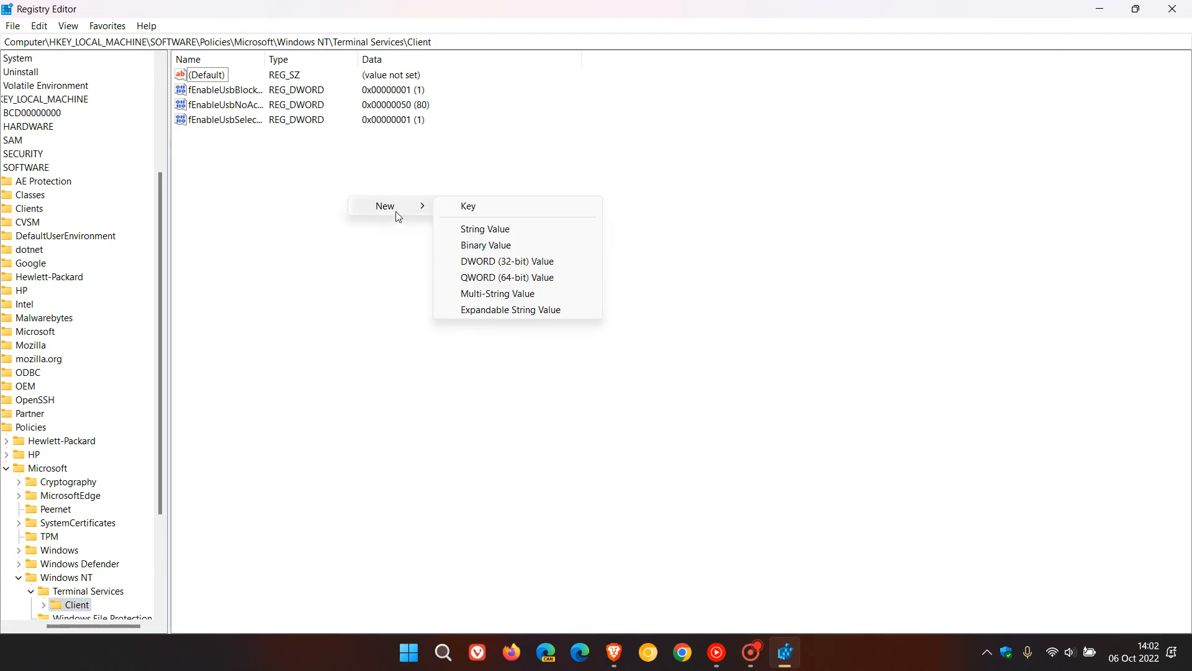
mouse_move(507, 261)
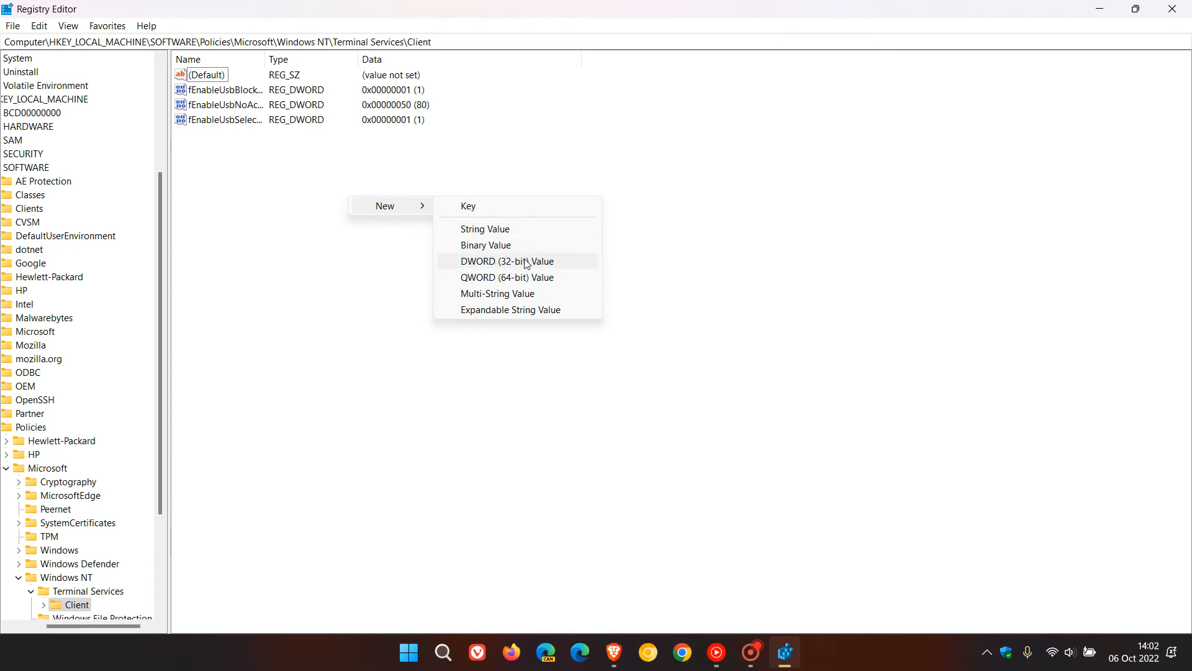
click(507, 261)
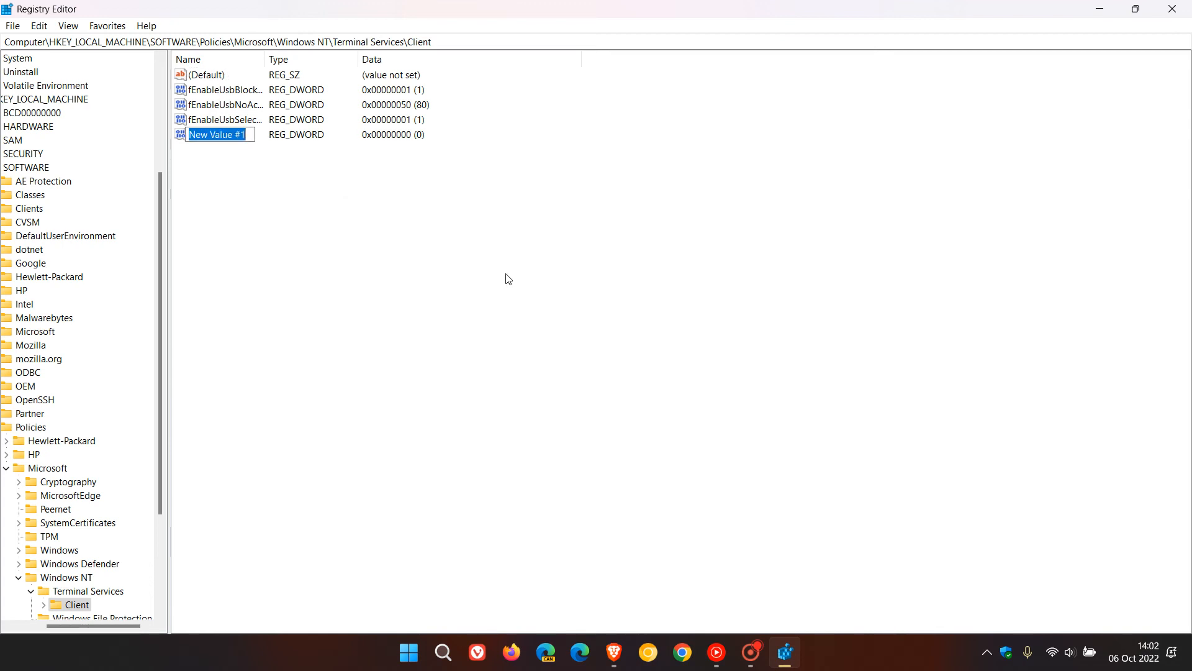
right_click(217, 134)
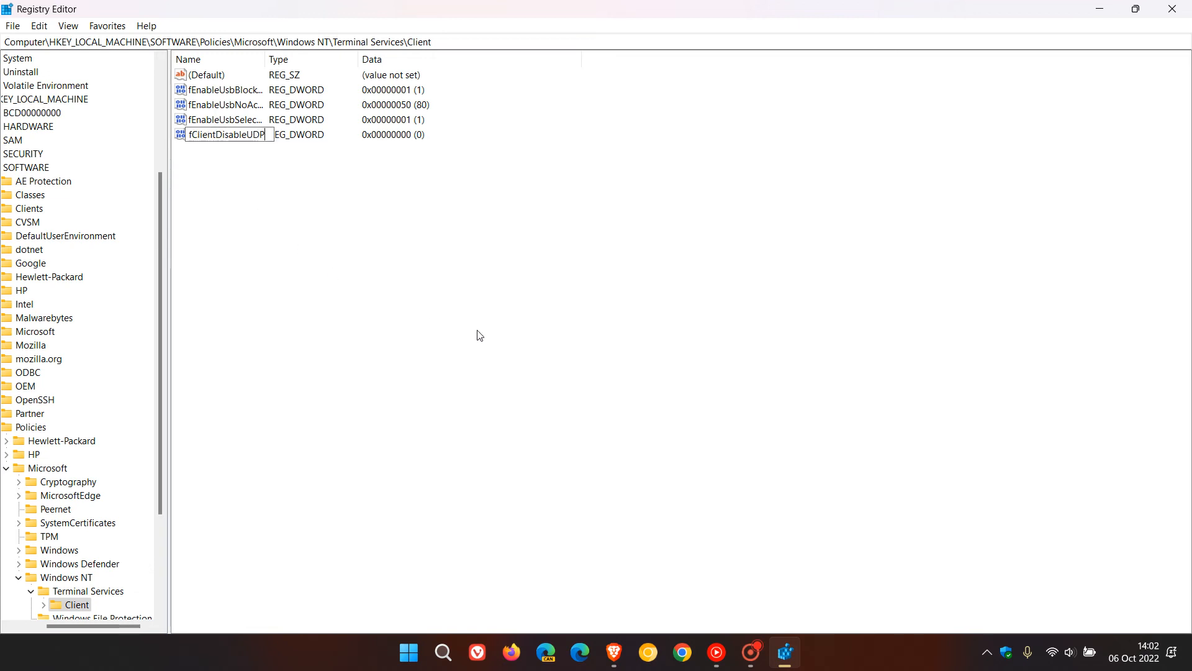
mouse_move(504, 324)
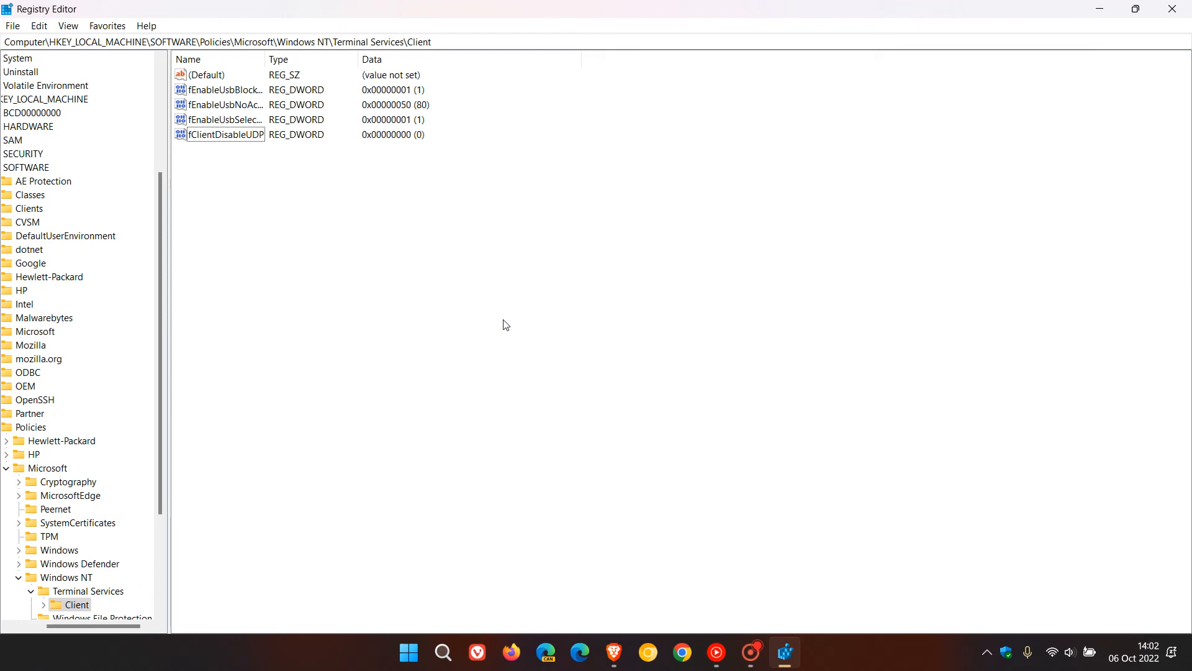
mouse_move(234, 146)
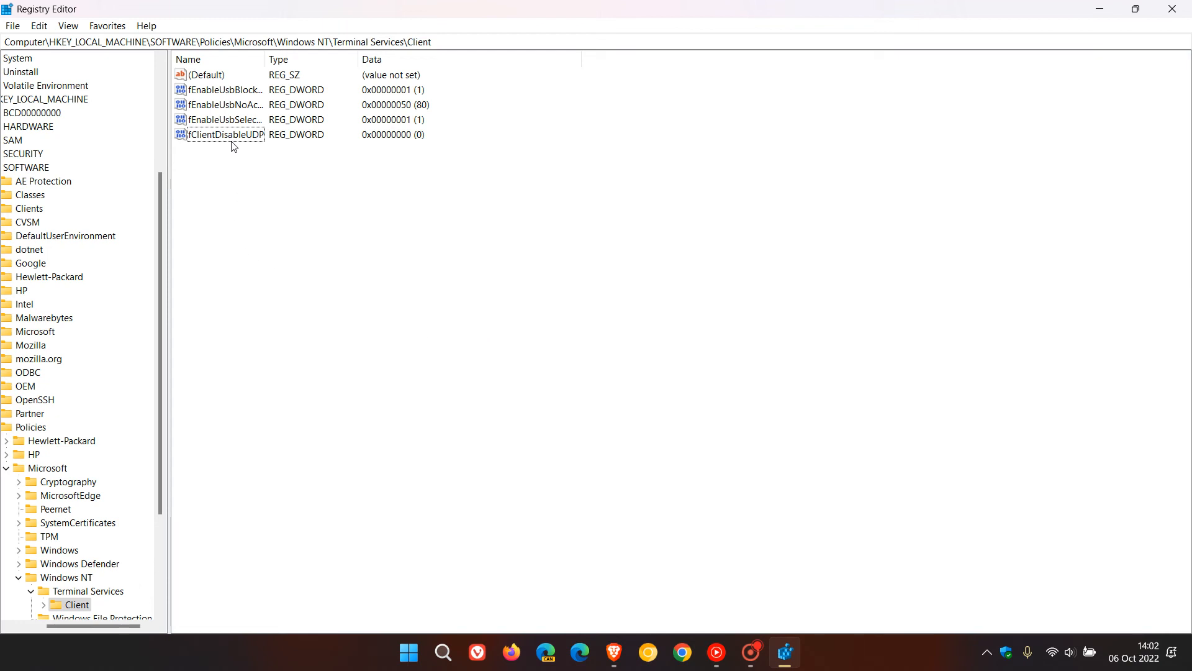
Step: Change fClientDisableUDP's value data from 0 to 1 and confirm
double_click(224, 134)
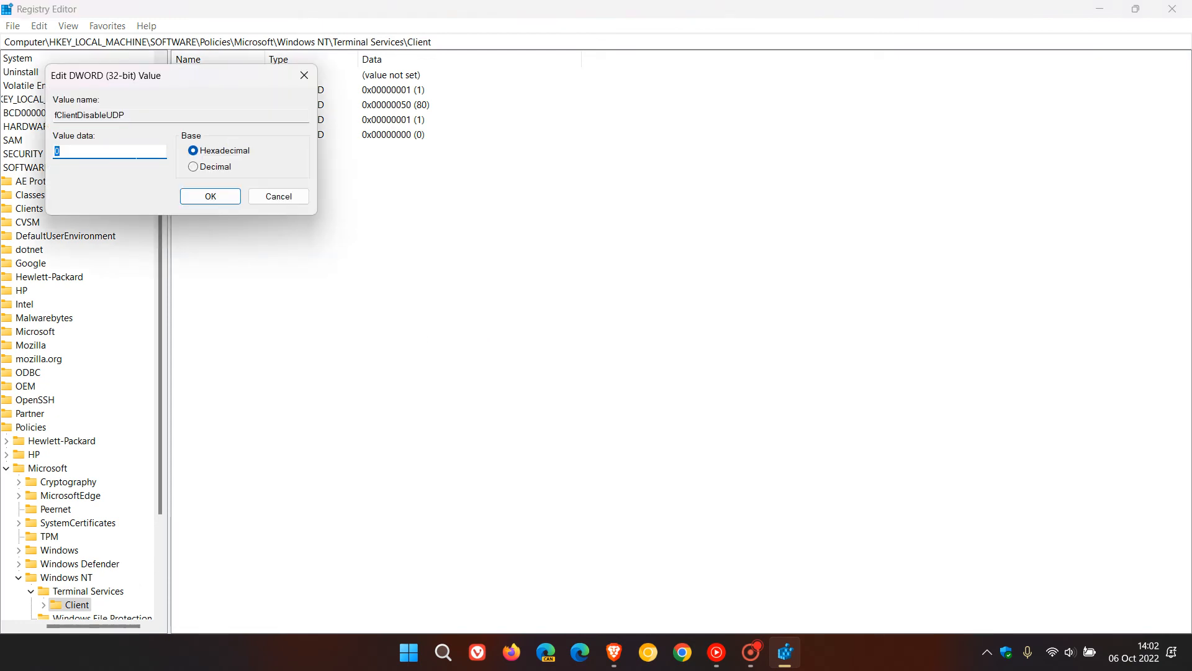
text(1)
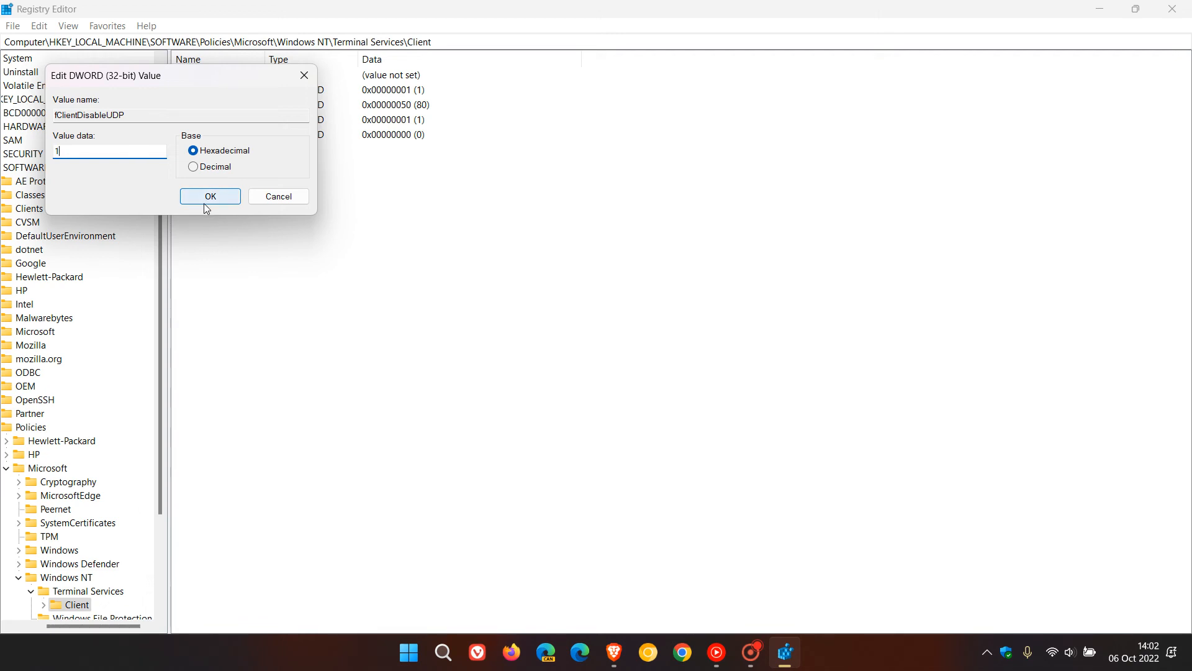
click(210, 196)
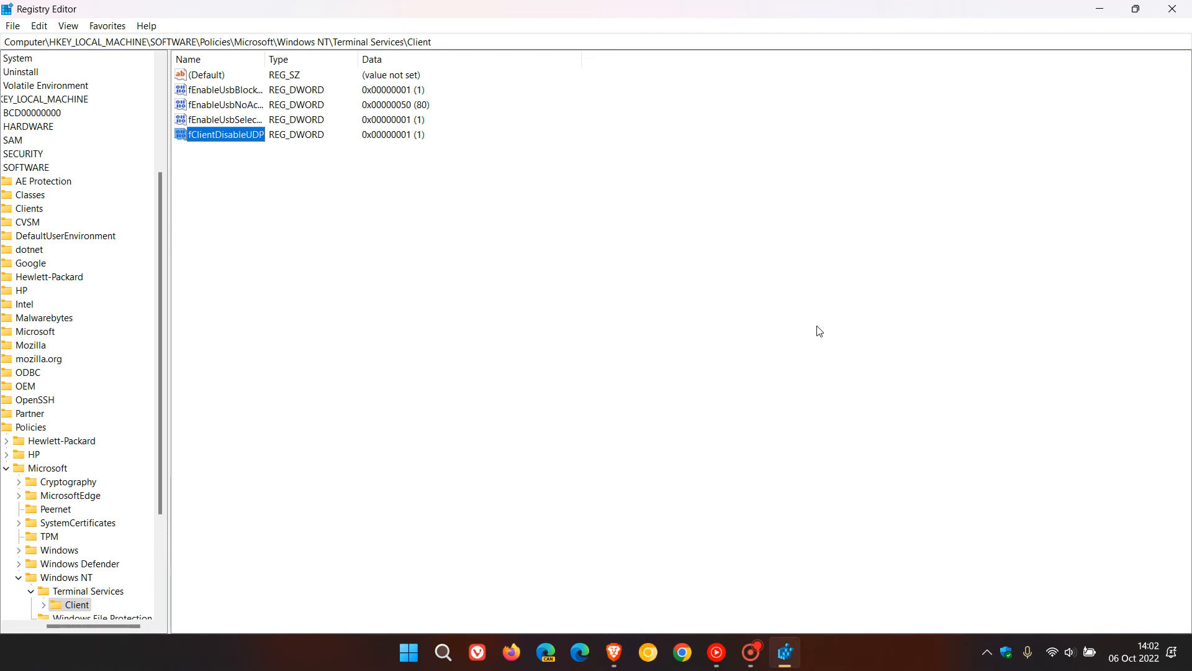
mouse_move(667, 334)
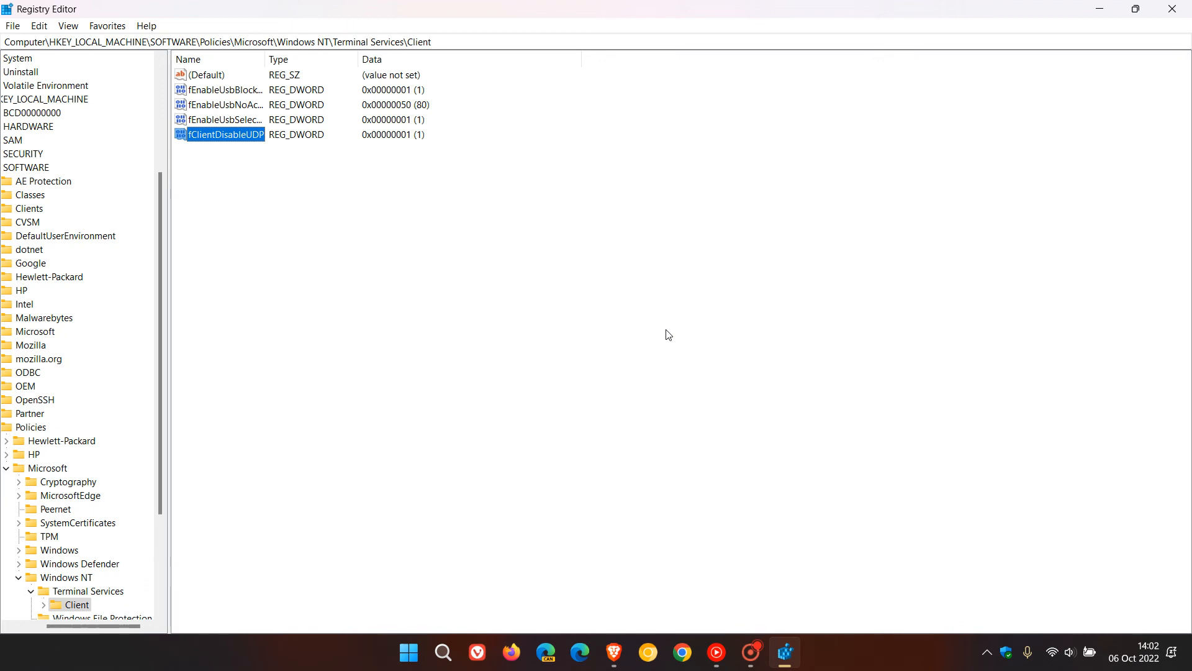
mouse_move(942, 219)
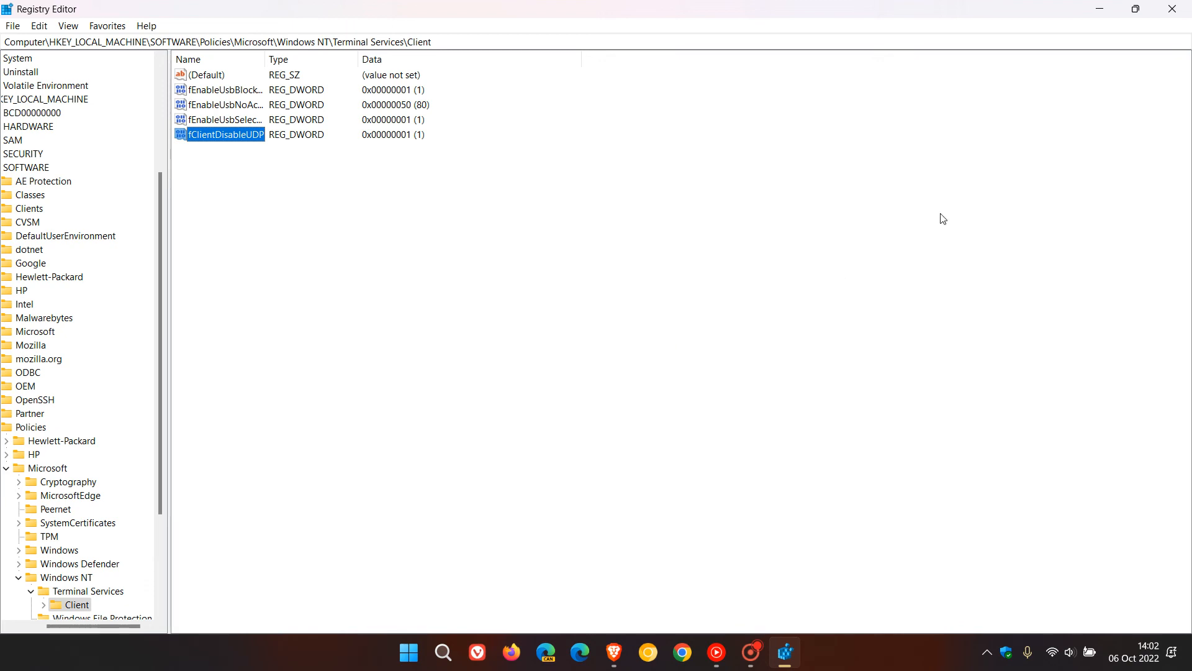
mouse_move(896, 244)
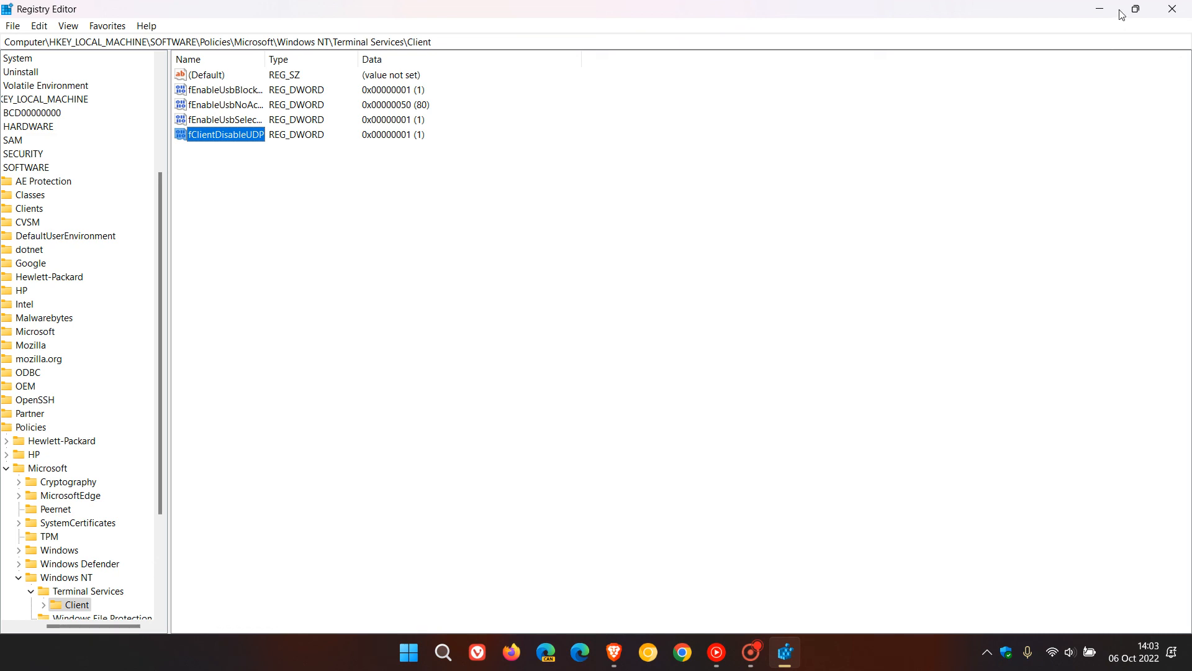
mouse_move(1100, 9)
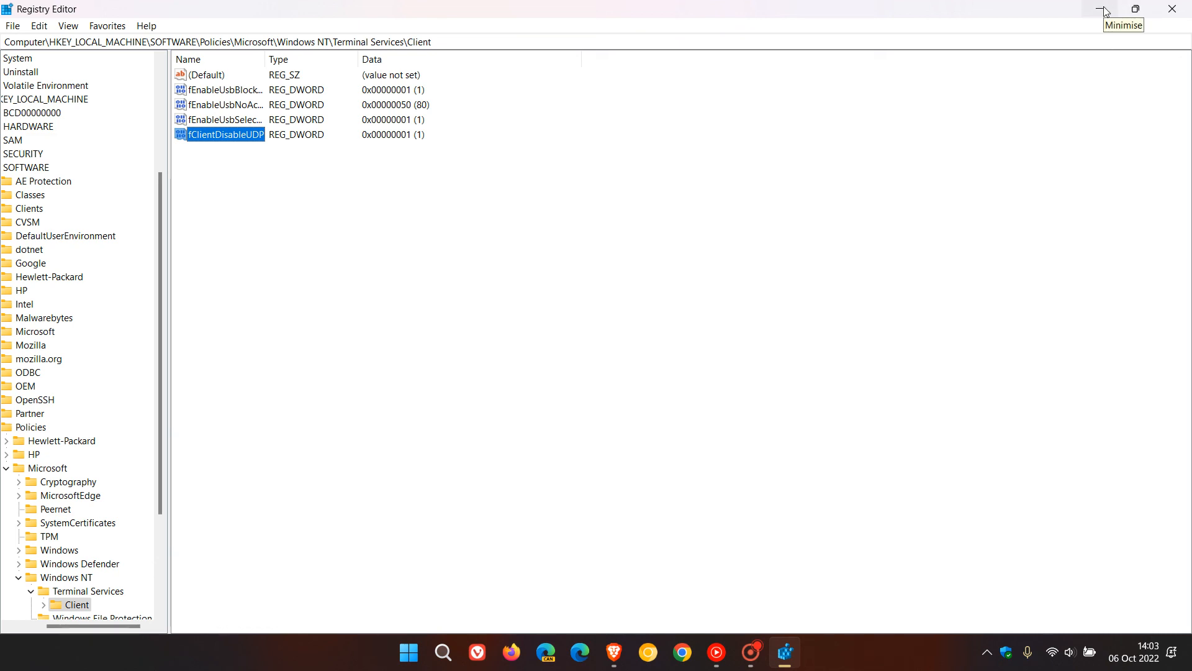
Step: Minimise the Registry Editor window to show the empty desktop
click(1101, 8)
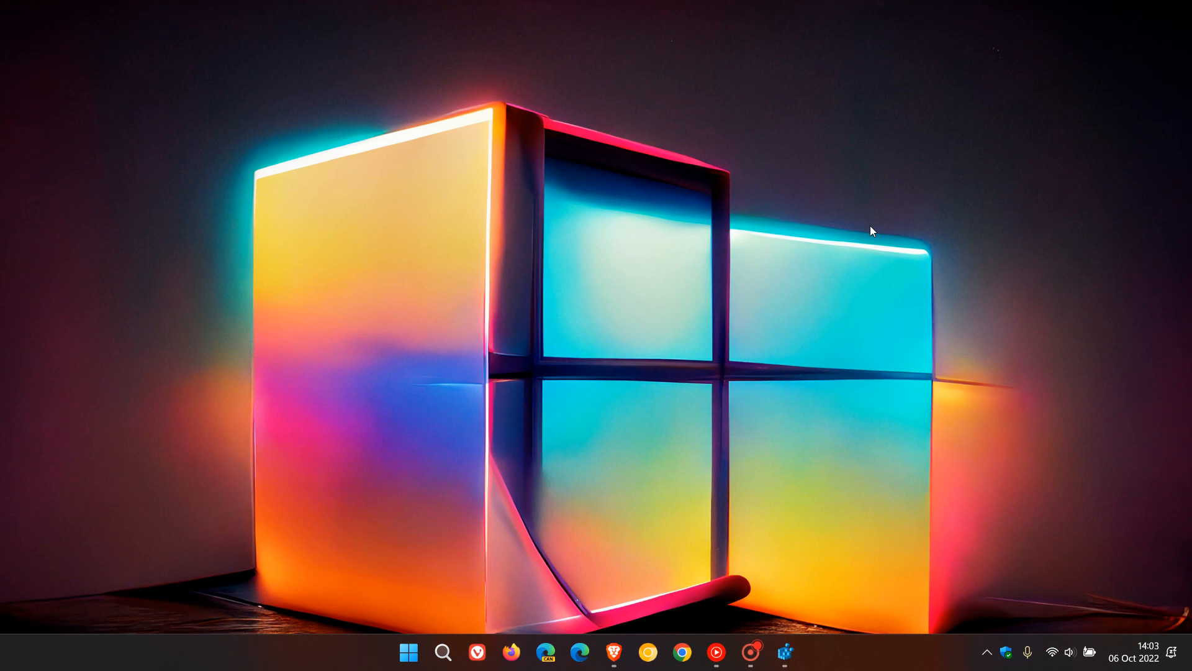
mouse_move(545, 85)
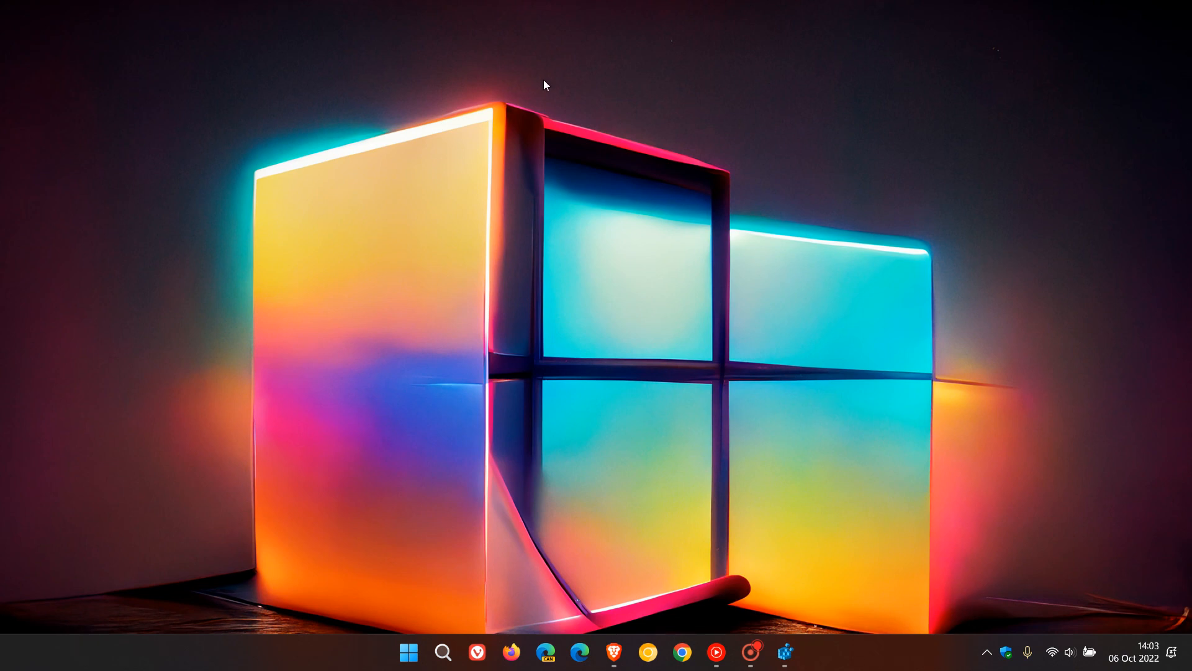
mouse_move(815, 345)
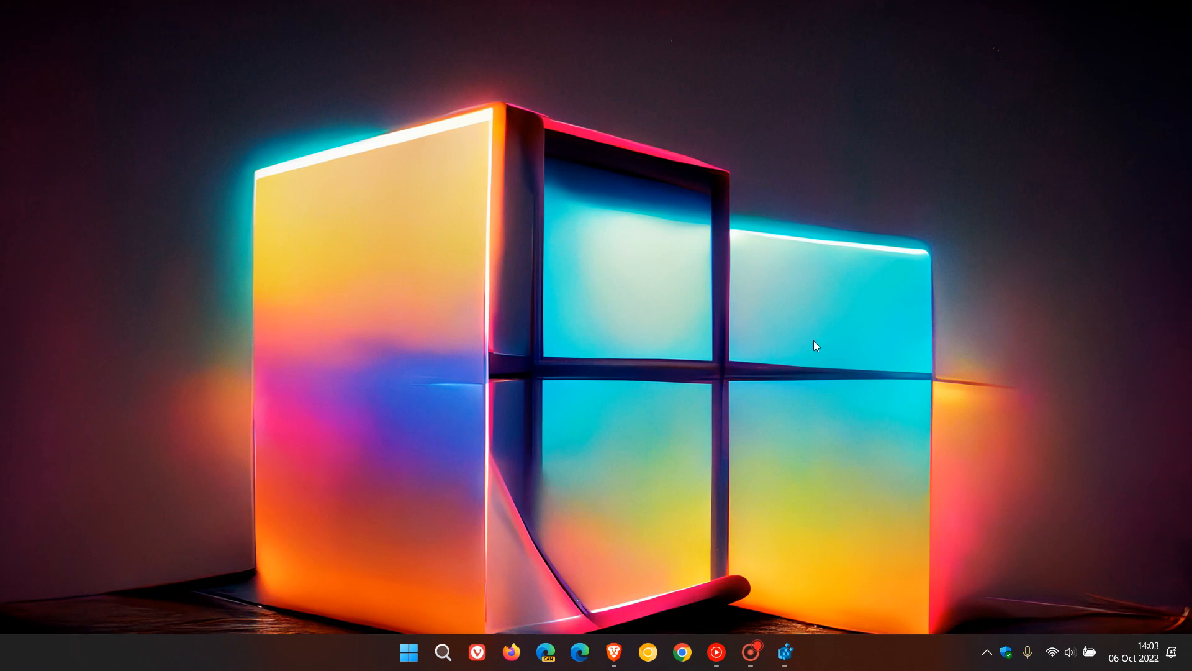